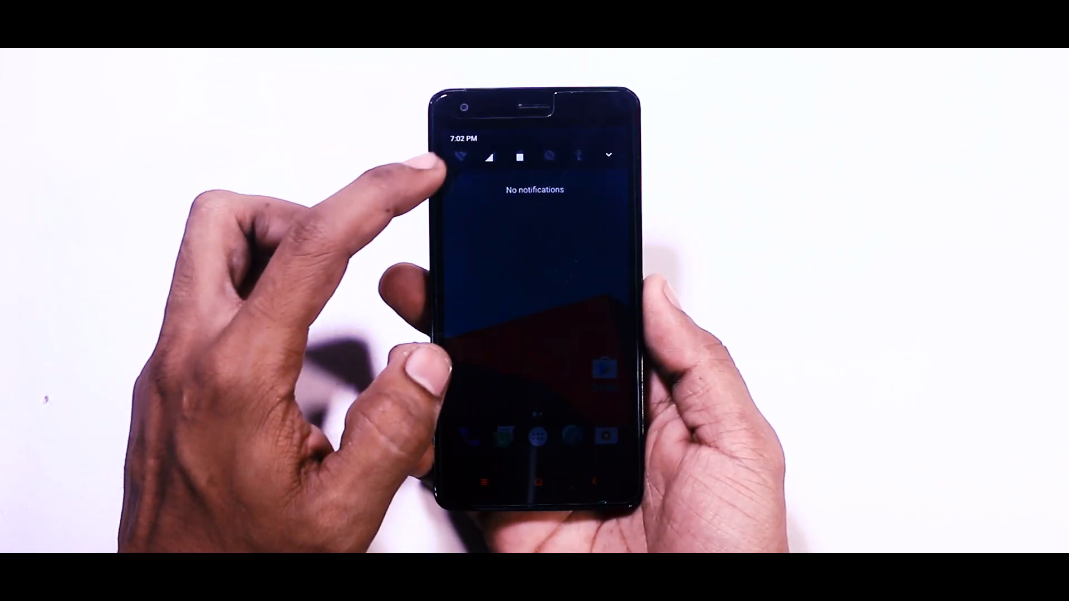
Step: Pull down the notification shade to reach the Settings gear
left_click_drag(535, 157, 534, 308)
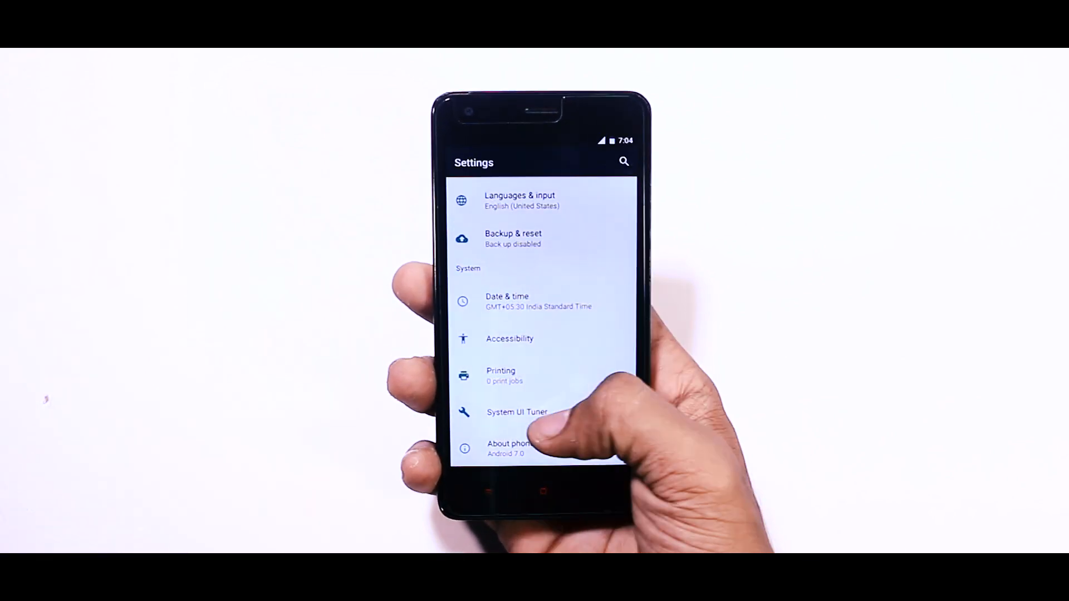
Step: View About phone details showing Android 7.0 and the CyanogenMod 14 build
left_click(508, 447)
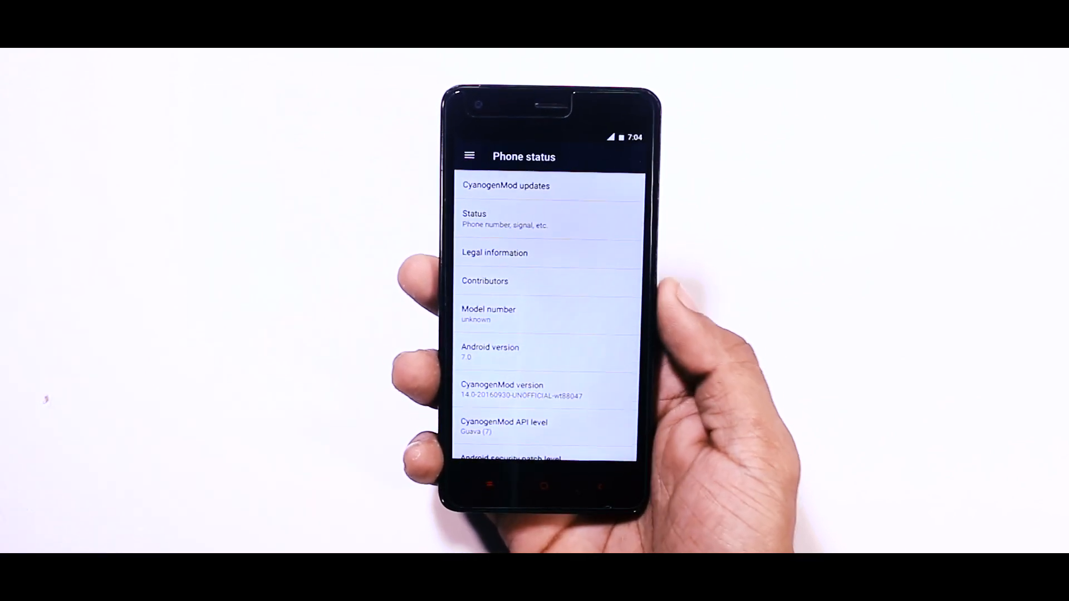
scroll("down", 3)
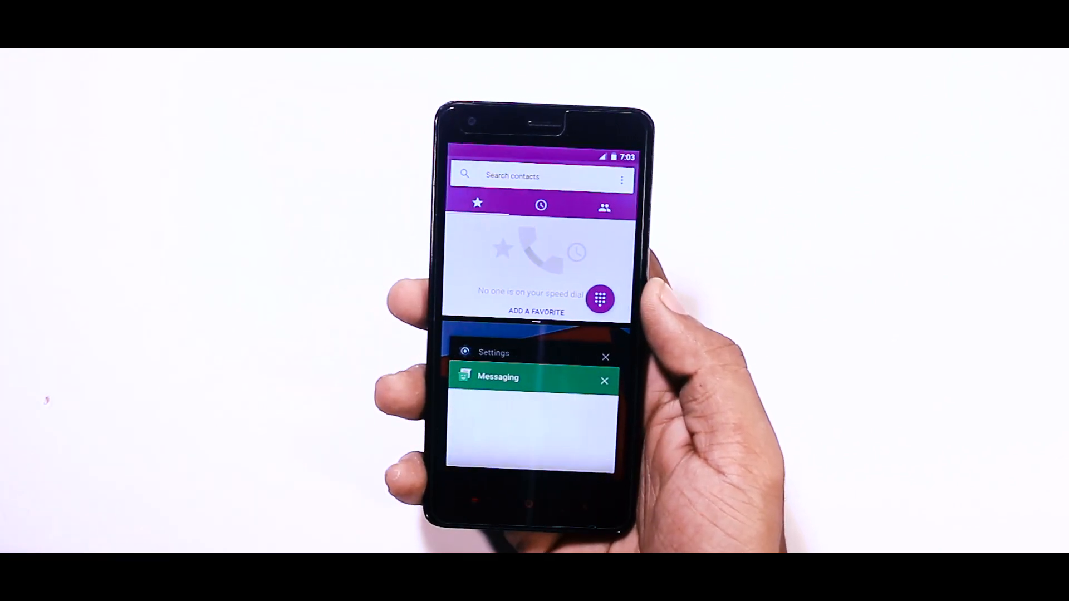
Step: Reach the Settings list via the gear in the notification shade
left_click(606, 358)
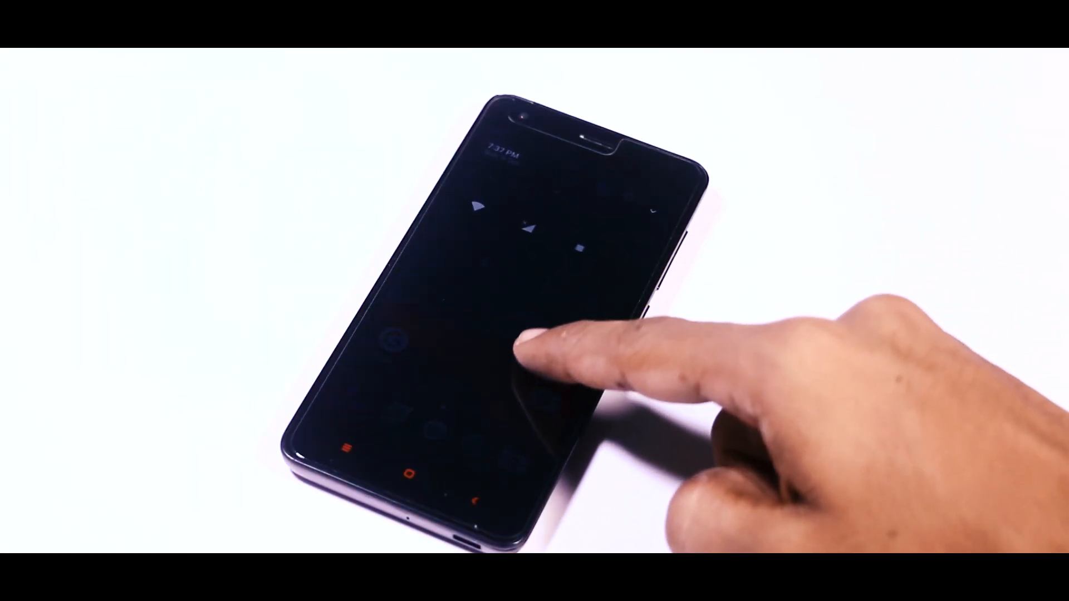
left_click(532, 354)
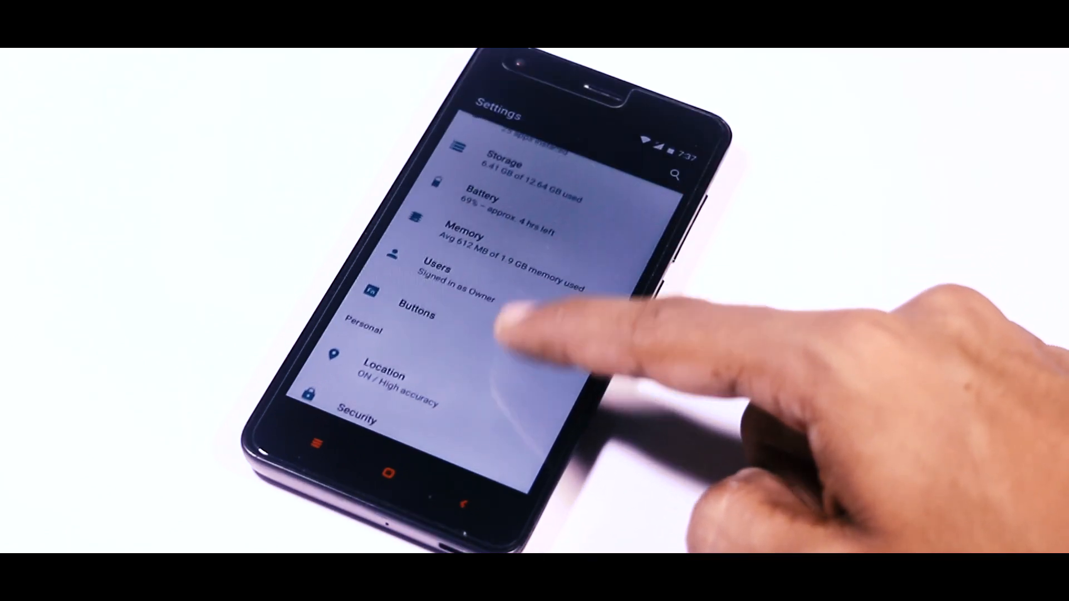
Step: View Display settings, then the Battery statistics and the Screen's power-use details
scroll("down", 3)
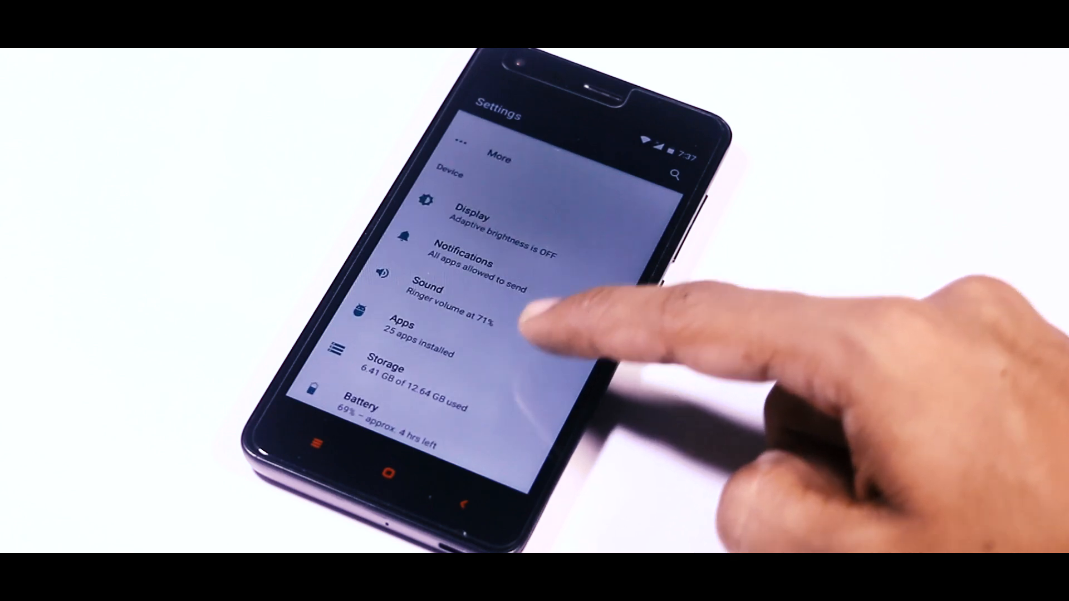
scroll("down", 3)
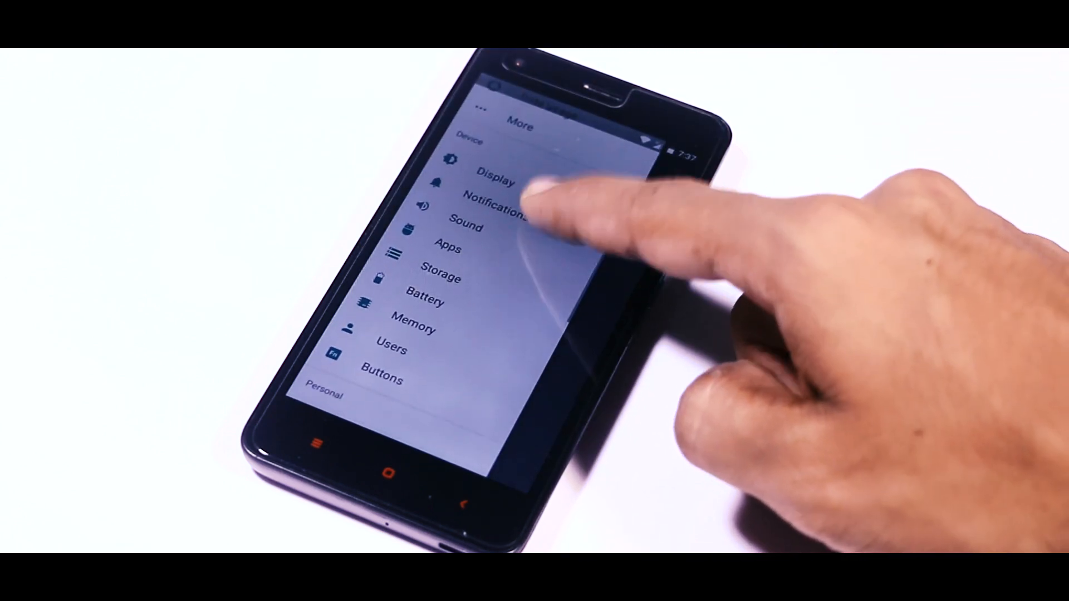
left_click(494, 171)
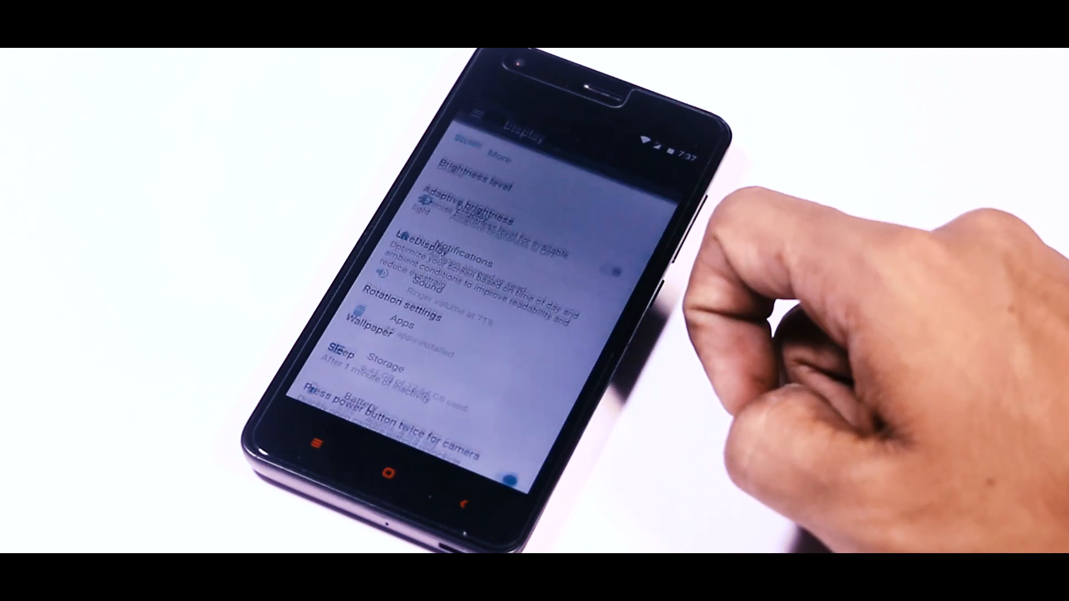
left_click(354, 395)
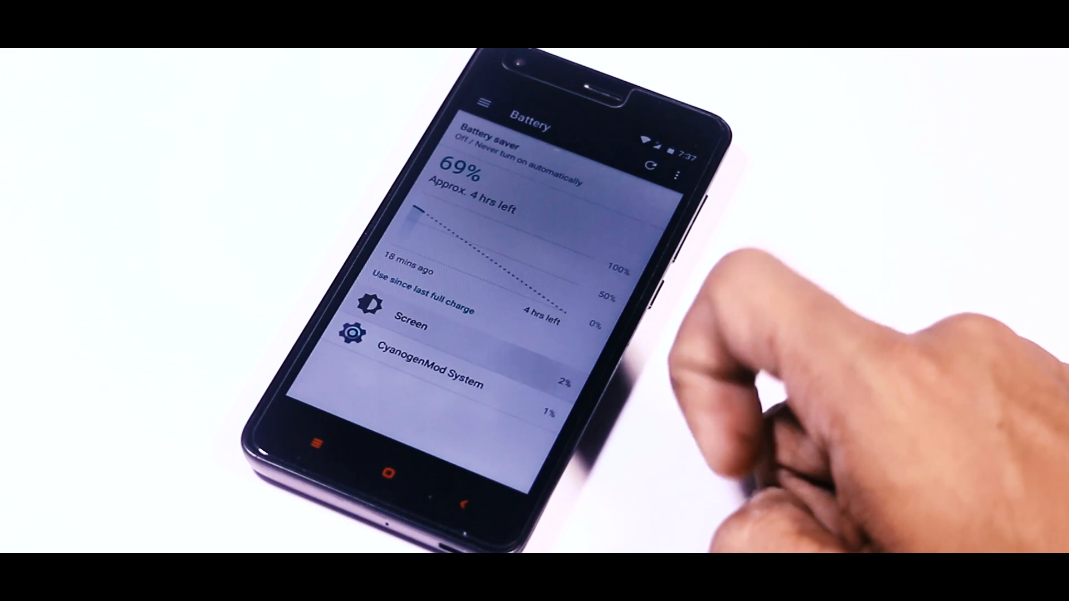
left_click(411, 325)
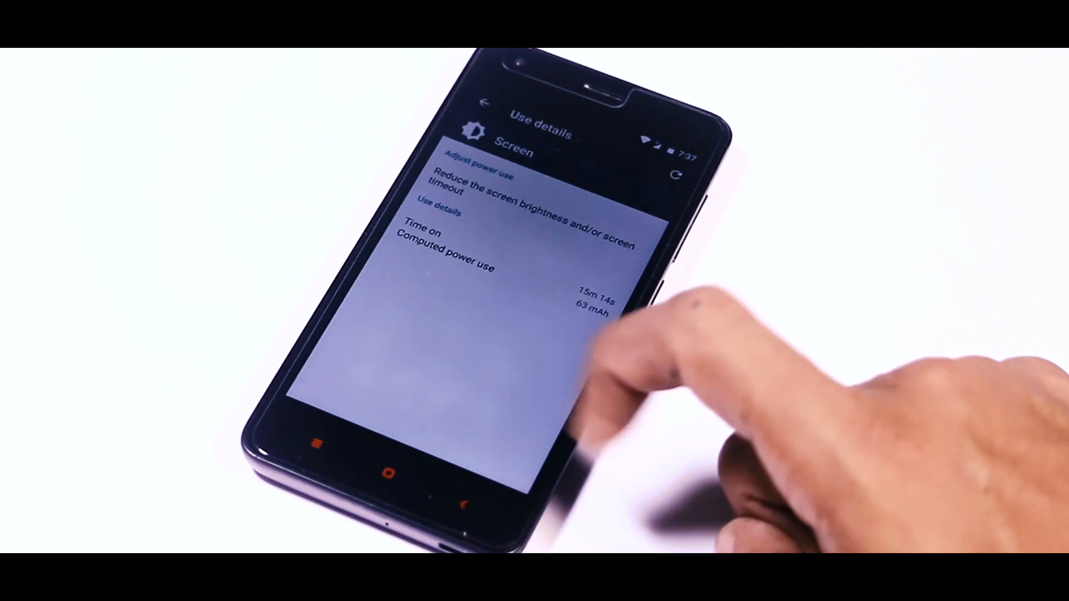
left_click(485, 104)
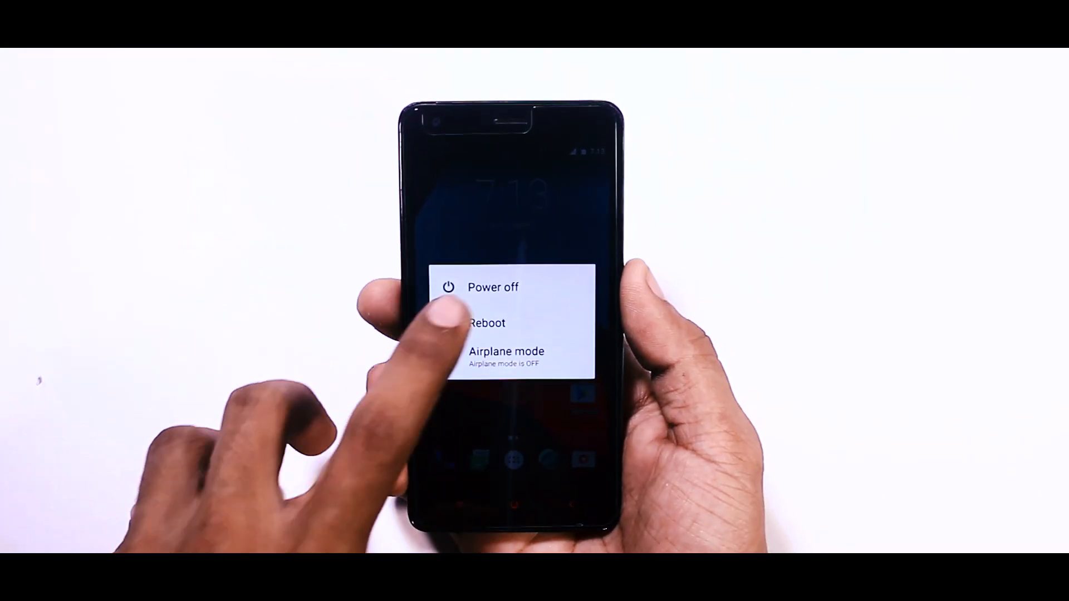
Step: Reboot the phone into recovery from the power menu
left_click(494, 287)
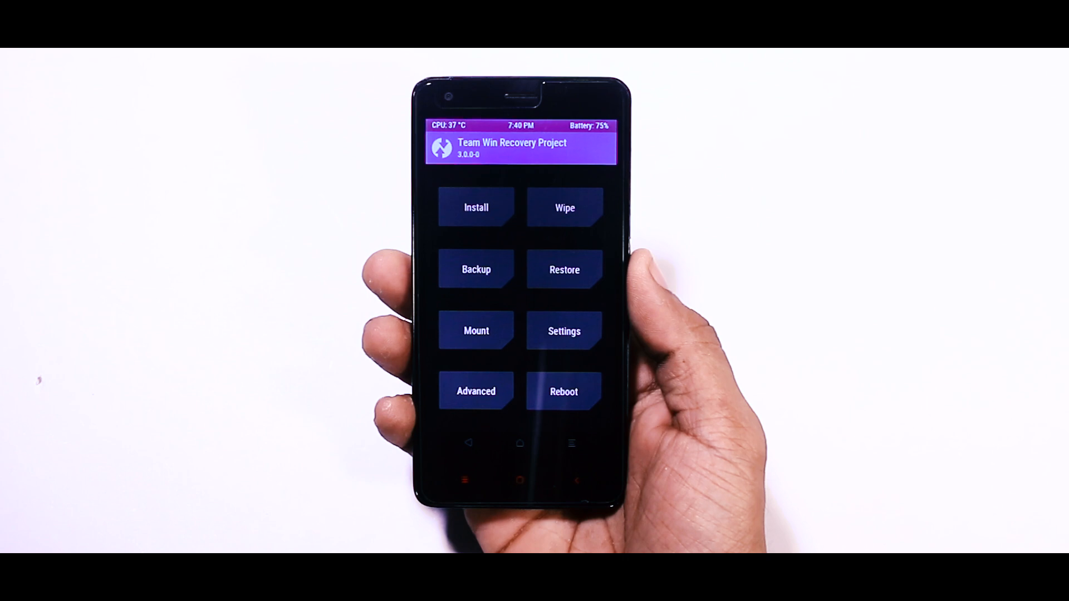
Step: Swipe the Wipe factory-reset slider to clear data, cache and Dalvik
left_click(475, 270)
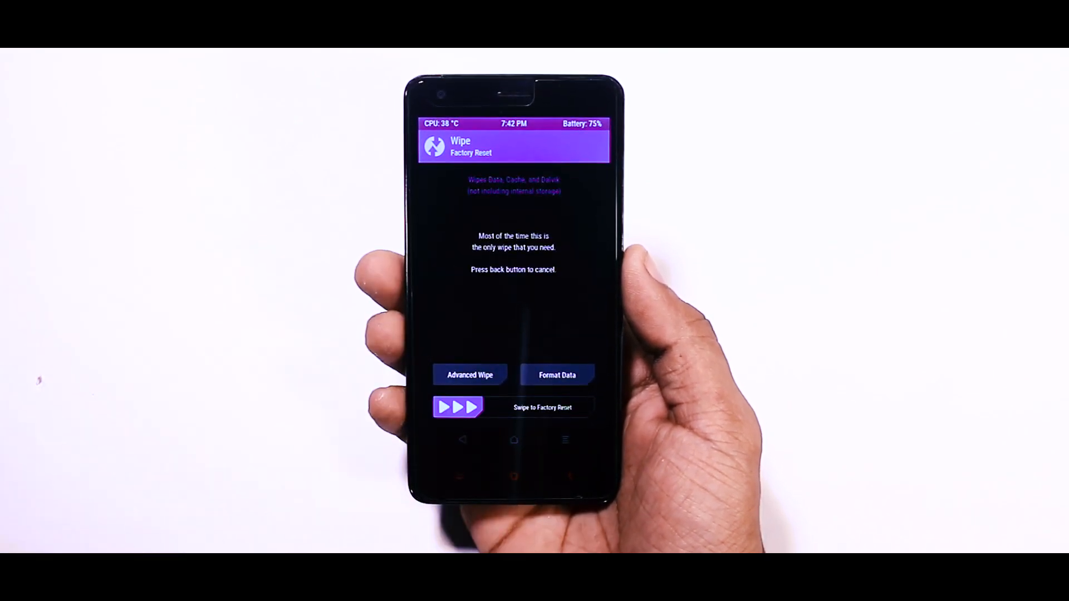
left_click_drag(457, 408, 587, 408)
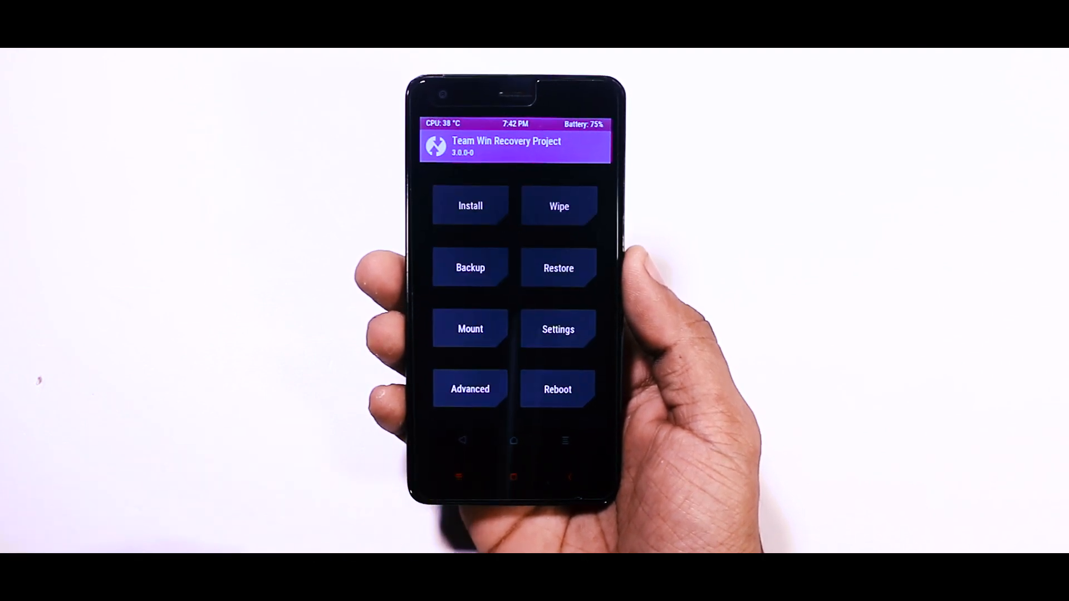
Step: Queue the Banks dynamic GApps zip from /sdcard/Download and flash all three queued zips
left_click(470, 206)
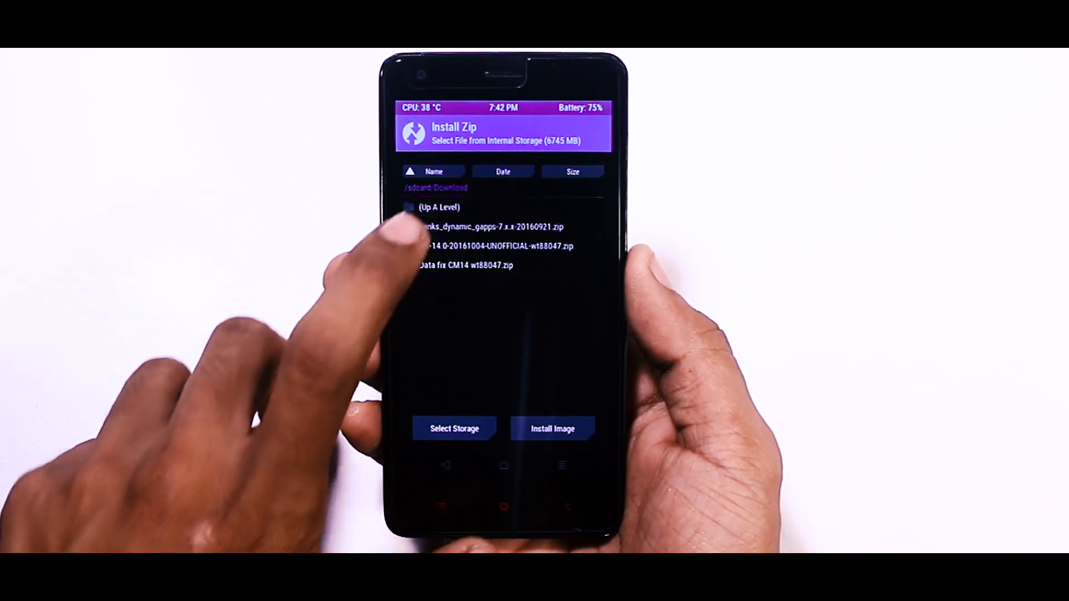
left_click(484, 226)
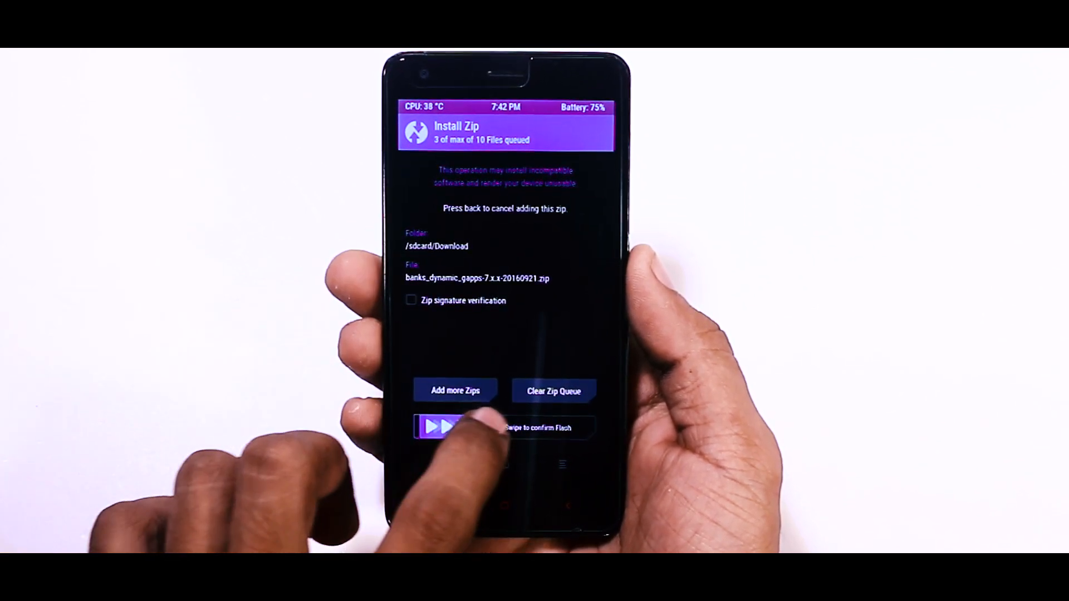
left_click_drag(437, 427, 579, 428)
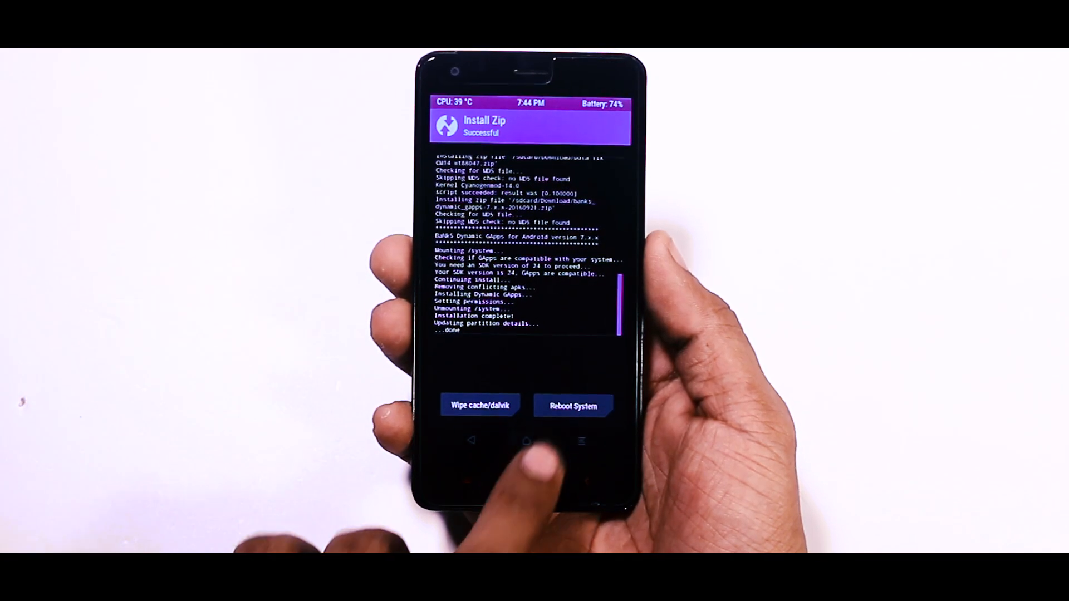
Step: Reboot System from the Install Zip Successful screen into the new ROM
left_click(573, 406)
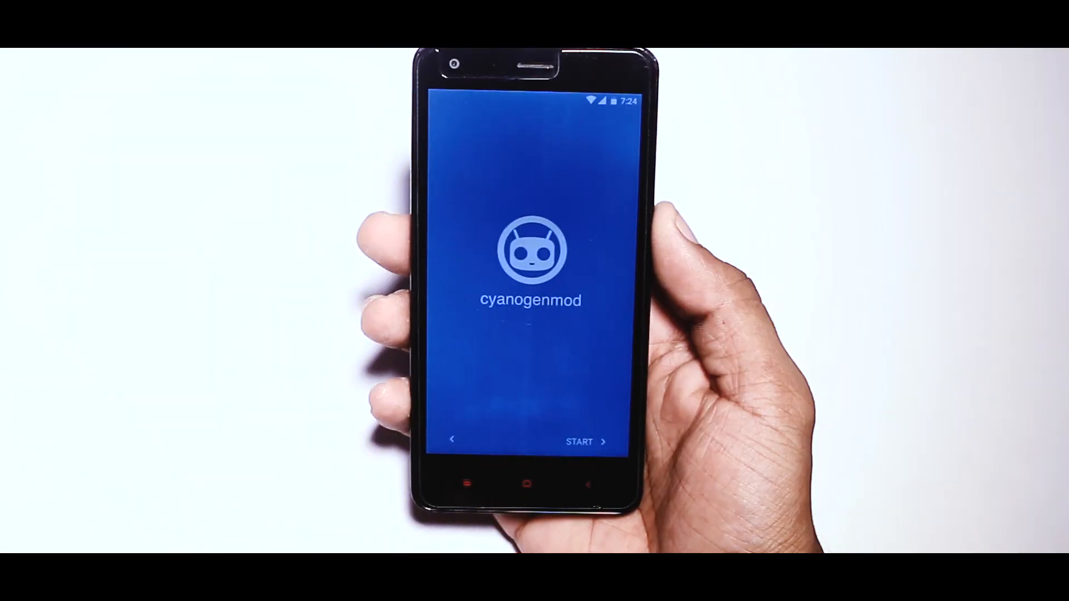
Step: Start the CyanogenMod welcome setup and show the app drawer from the home screen
left_click(580, 442)
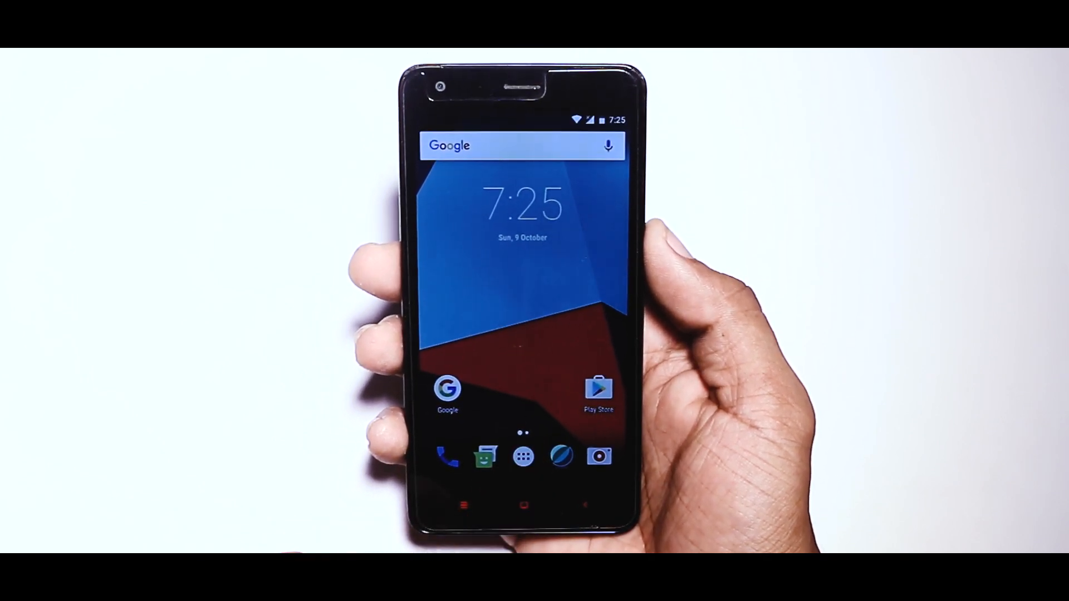
left_click(524, 456)
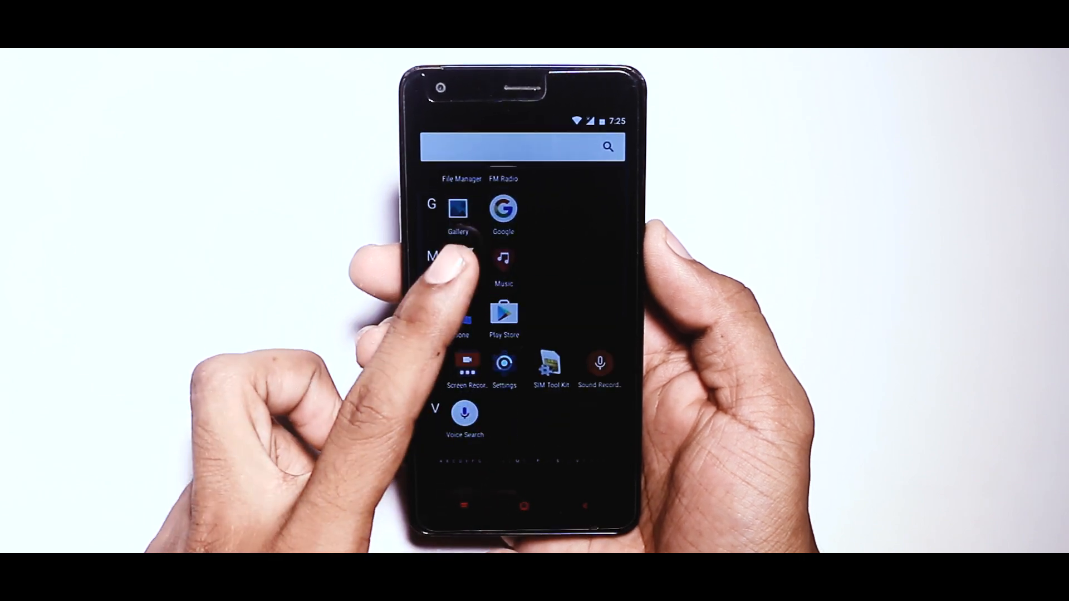